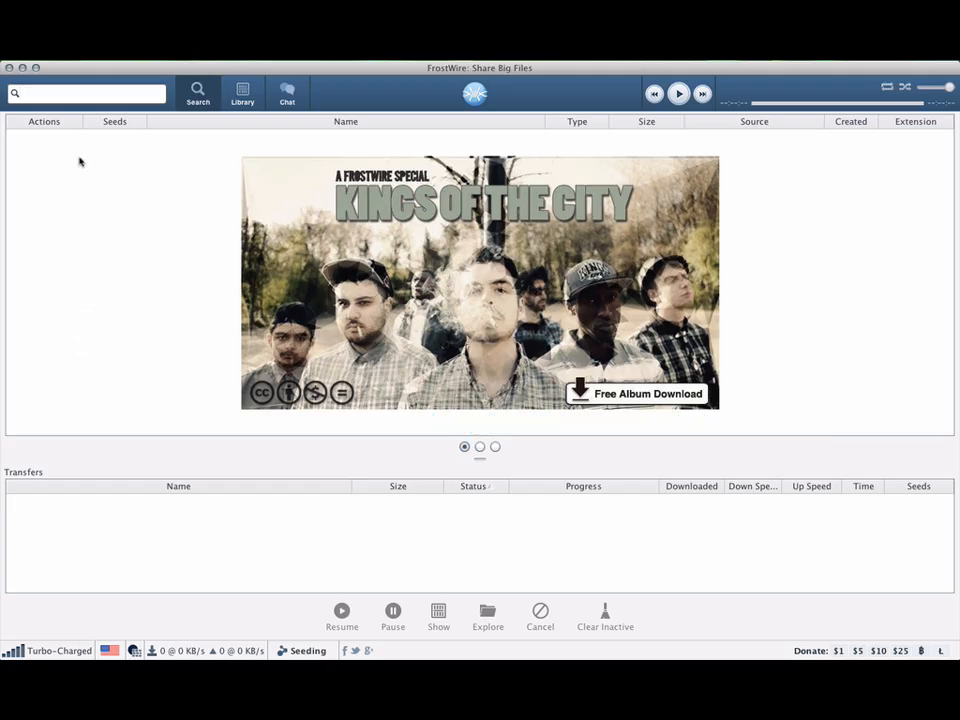
Enter 'kellee maize' in the FrostWire search box and pick the matching suggestion
text(kellee maize)
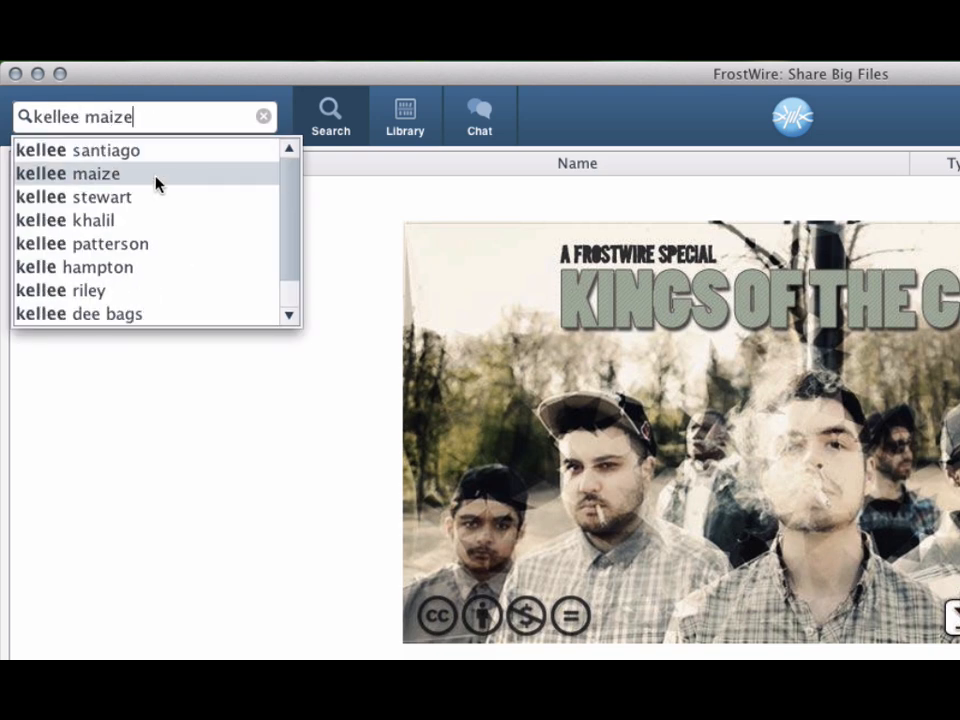
mouse_move(163, 248)
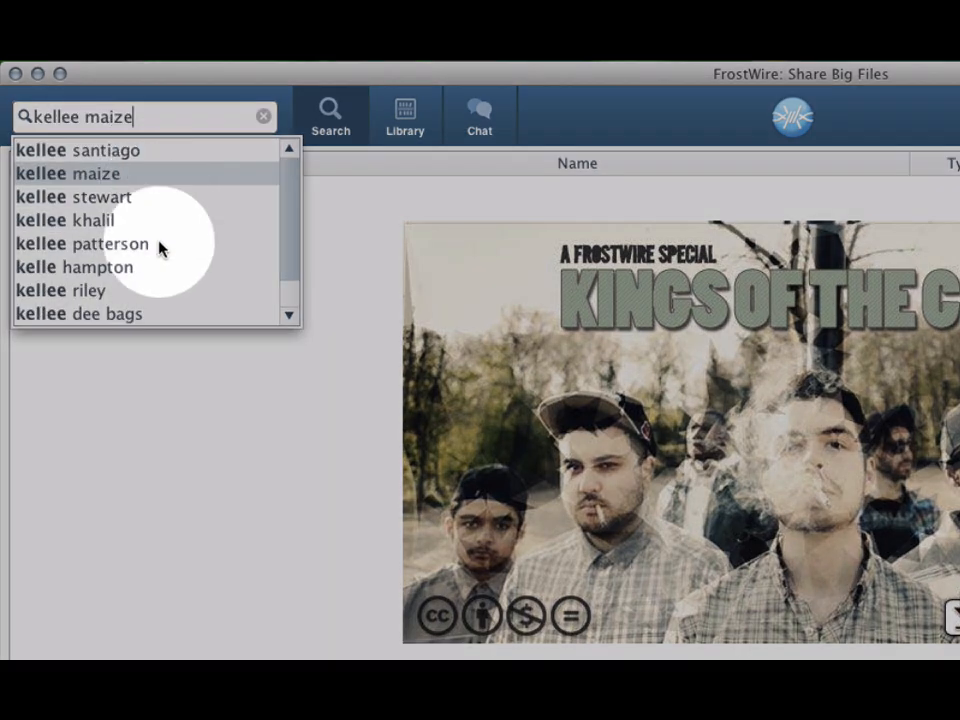
mouse_move(97, 300)
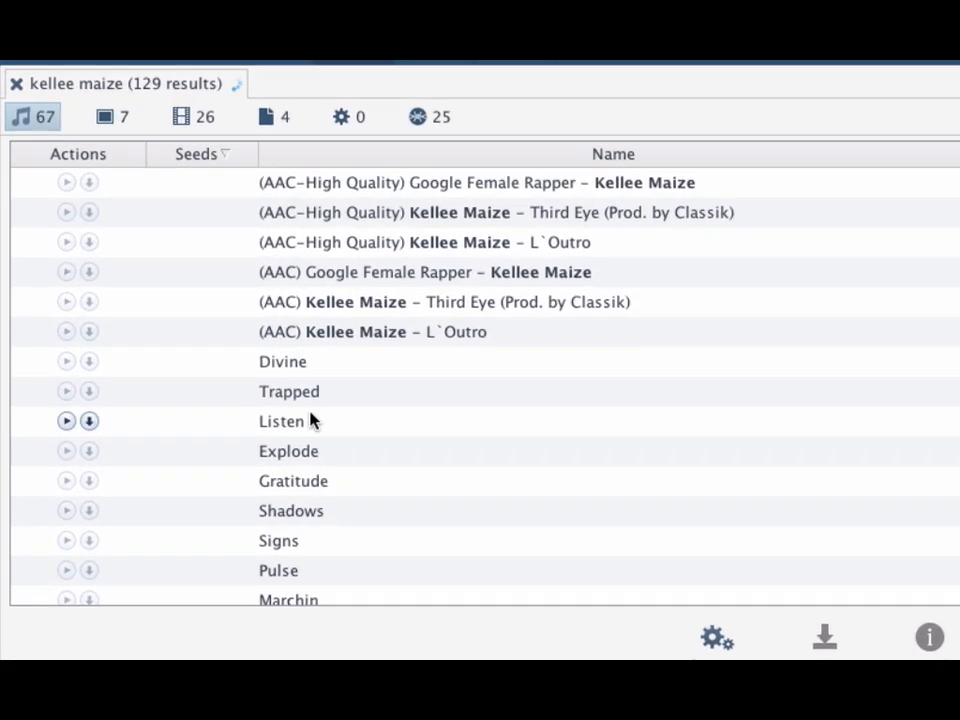
Filter the kellee maize results to video, then to torrents, giving 579 results
click(210, 111)
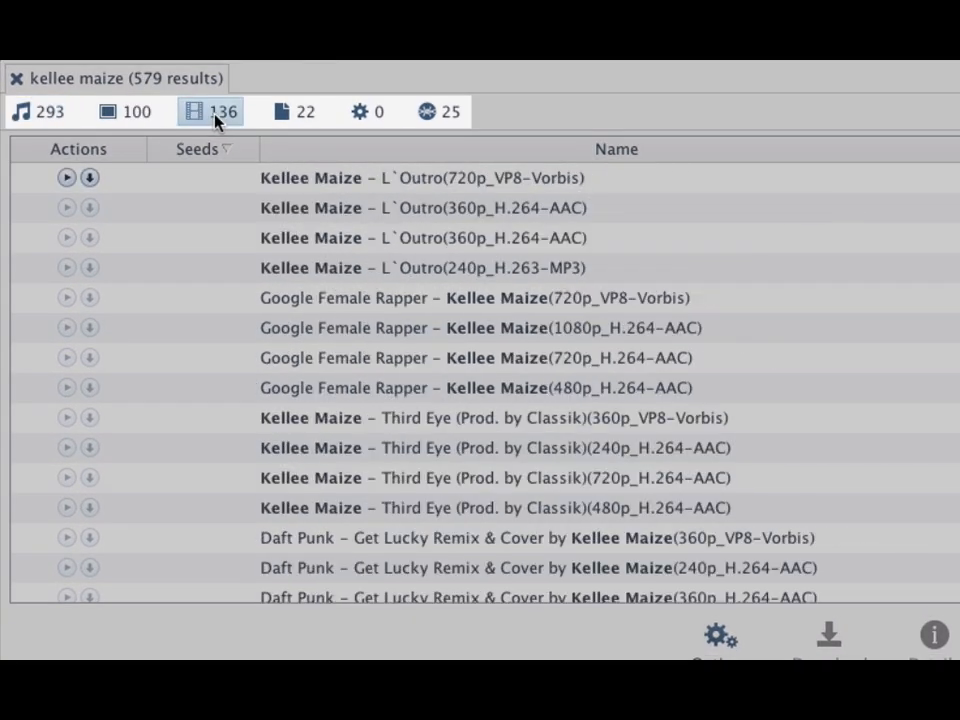
click(437, 111)
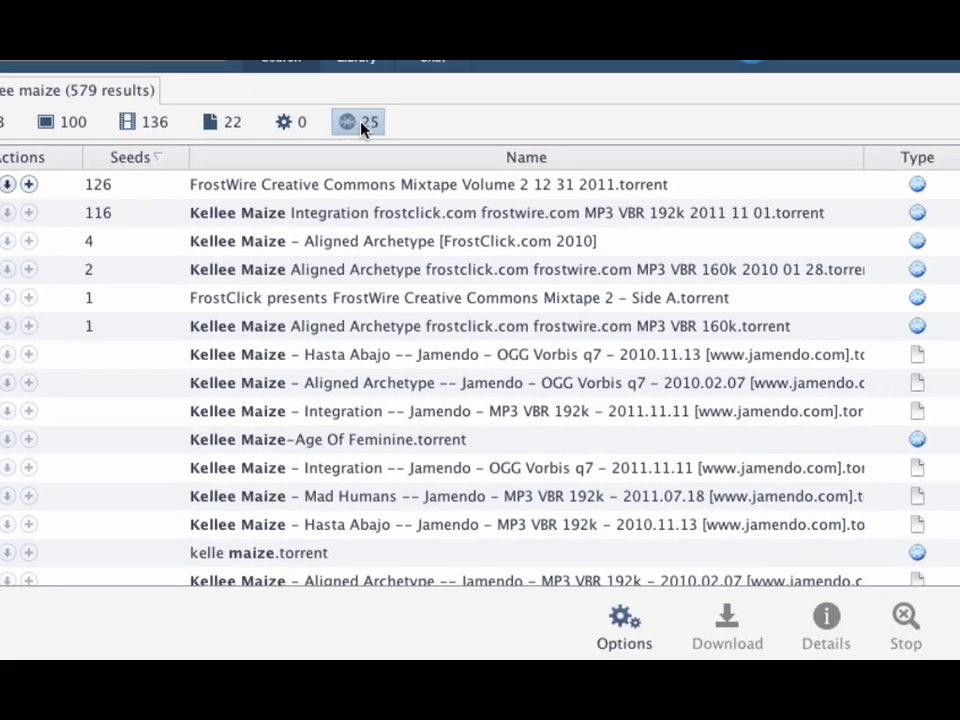
click(357, 121)
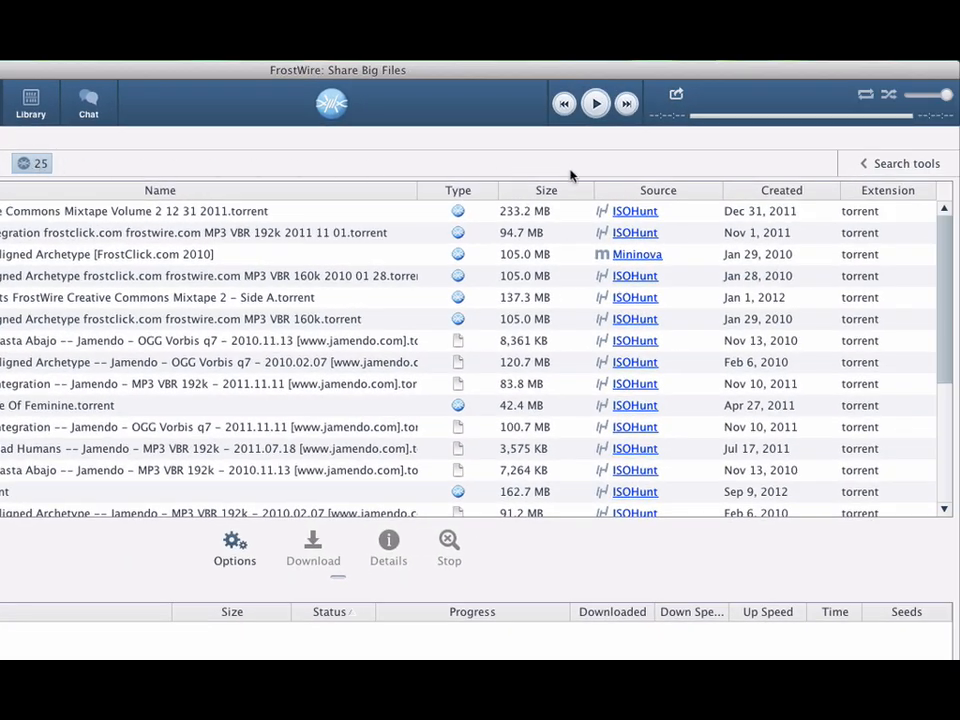
Switch the kellee maize results to the audio category, listing 293 tracks
click(897, 163)
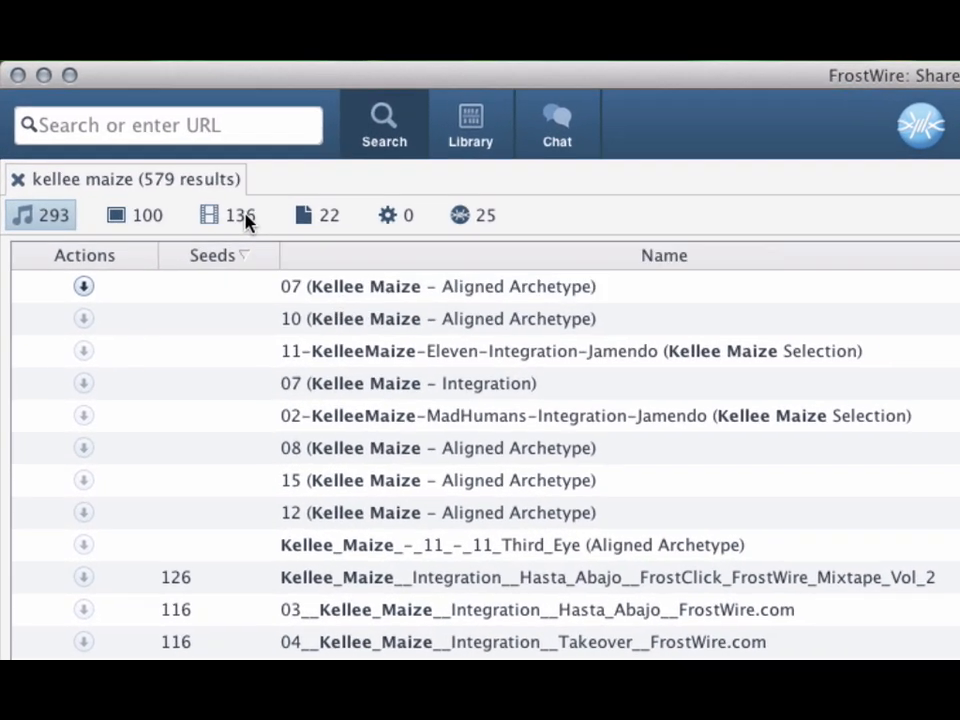
Under the torrent filter, download only ticked tracks of Creative Commons Mixtape Volume 2
click(232, 214)
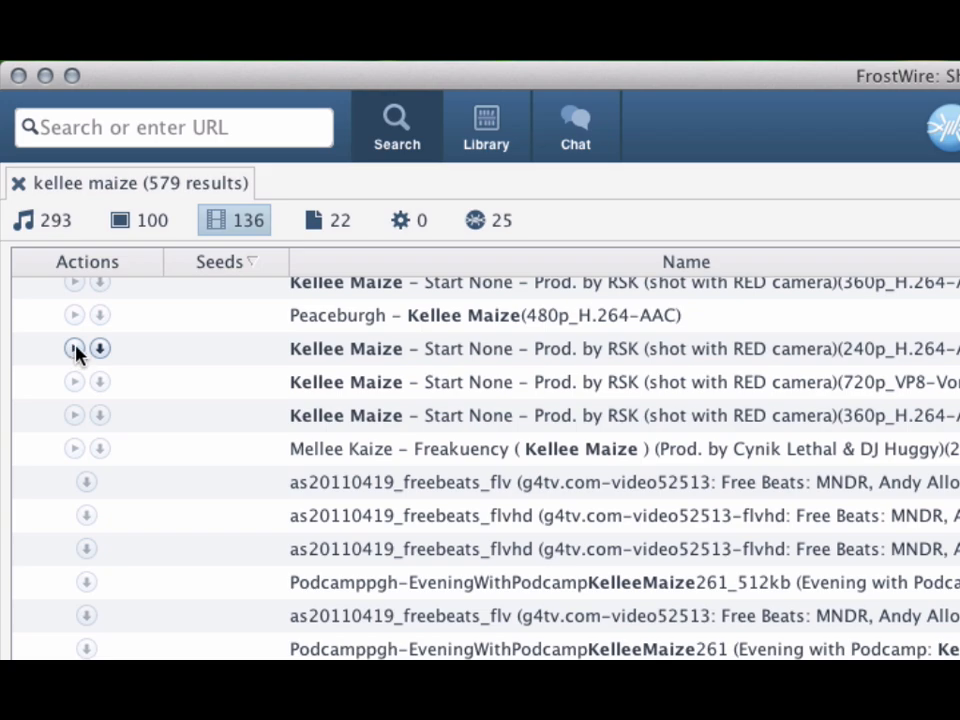
click(74, 348)
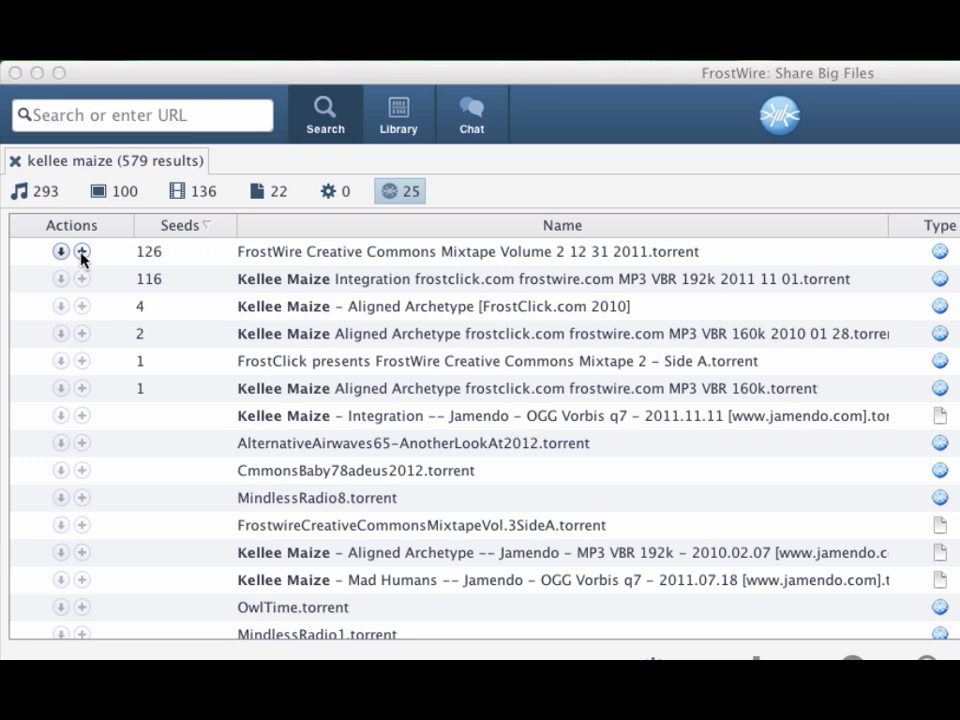
click(82, 251)
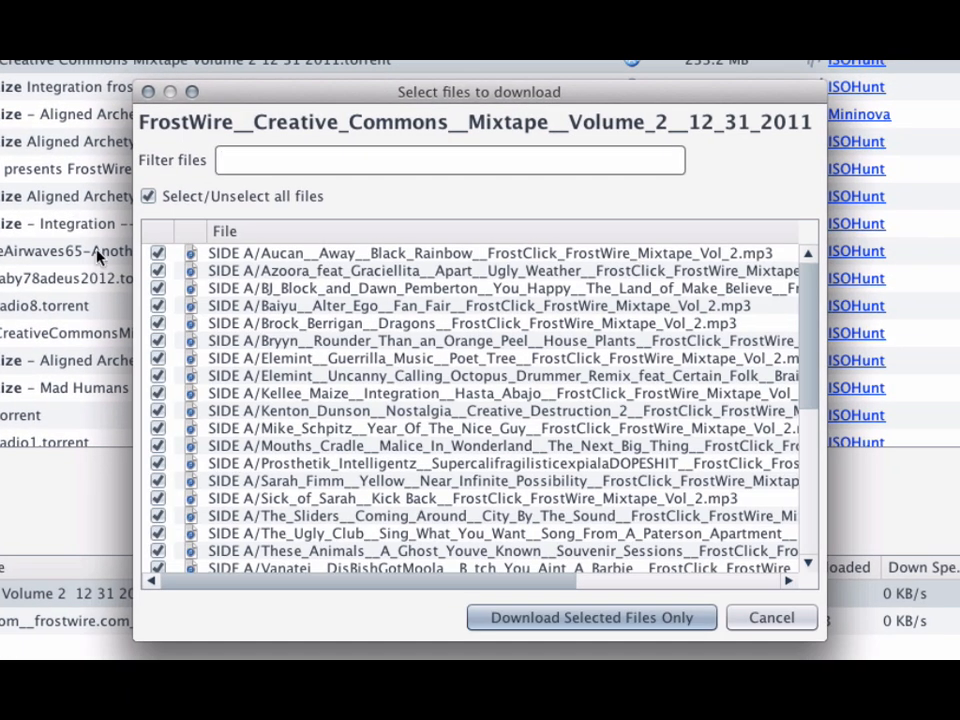
click(148, 195)
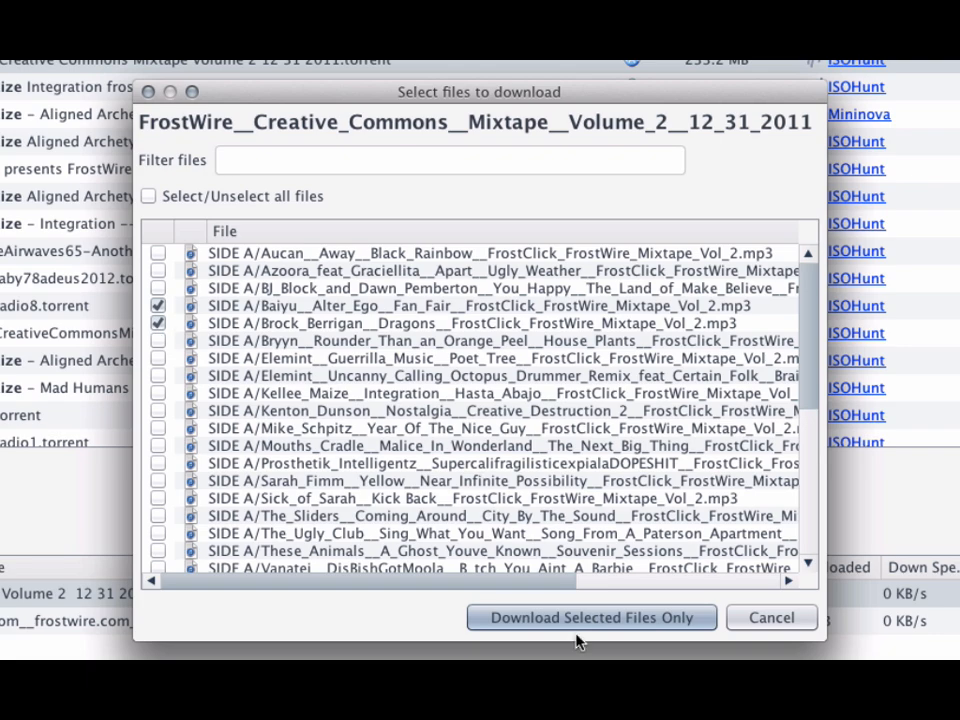
click(591, 617)
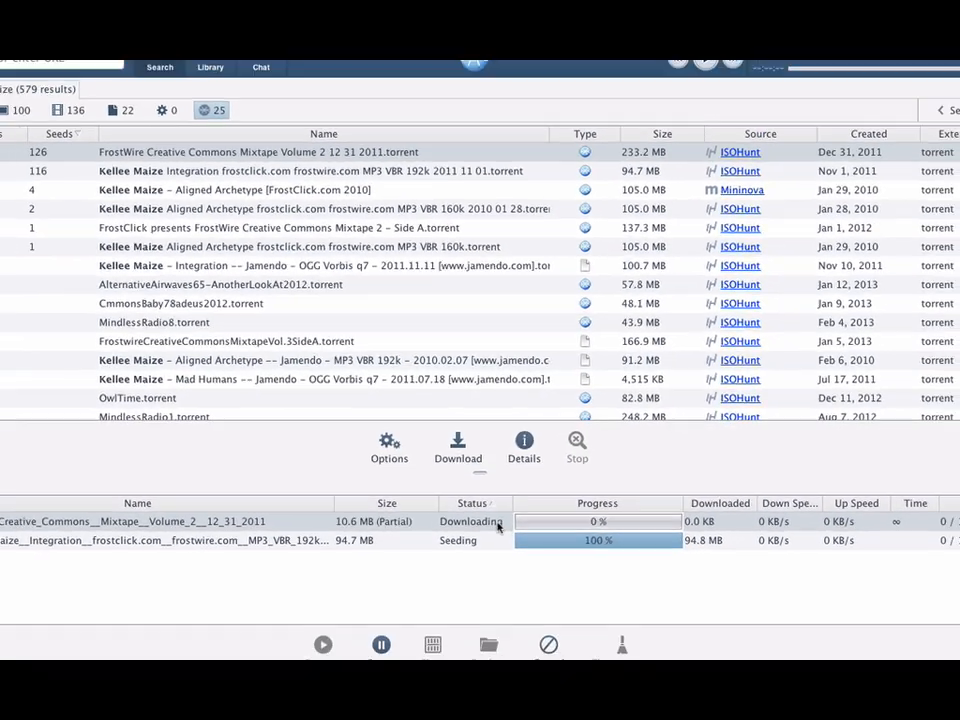